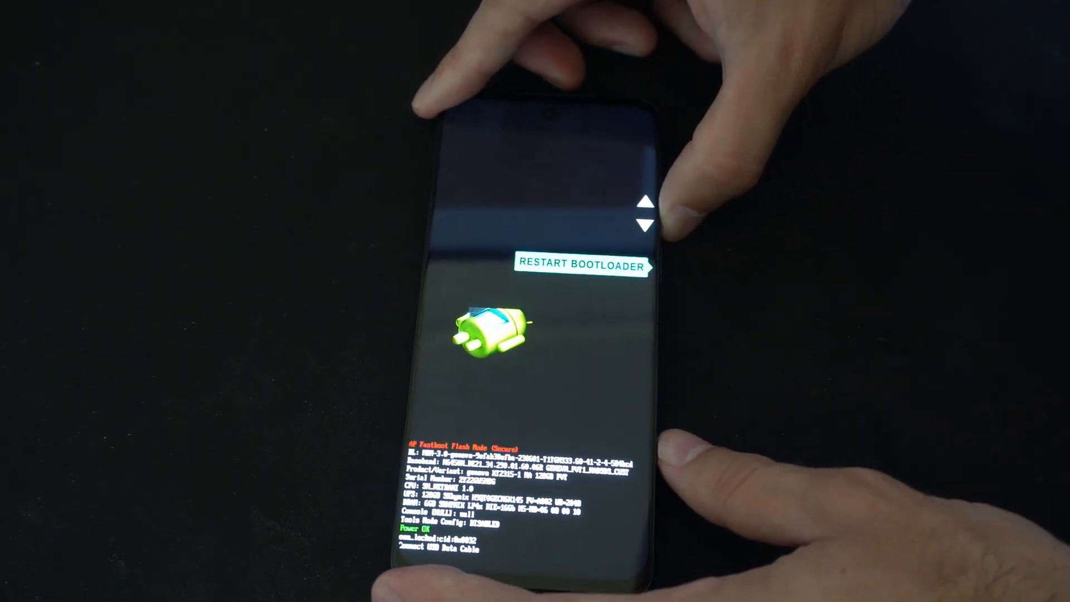
# Step: Advance the fastboot menu selection from RESTART BOOTLOADER to POWER OFF
pyautogui.click(646, 225)
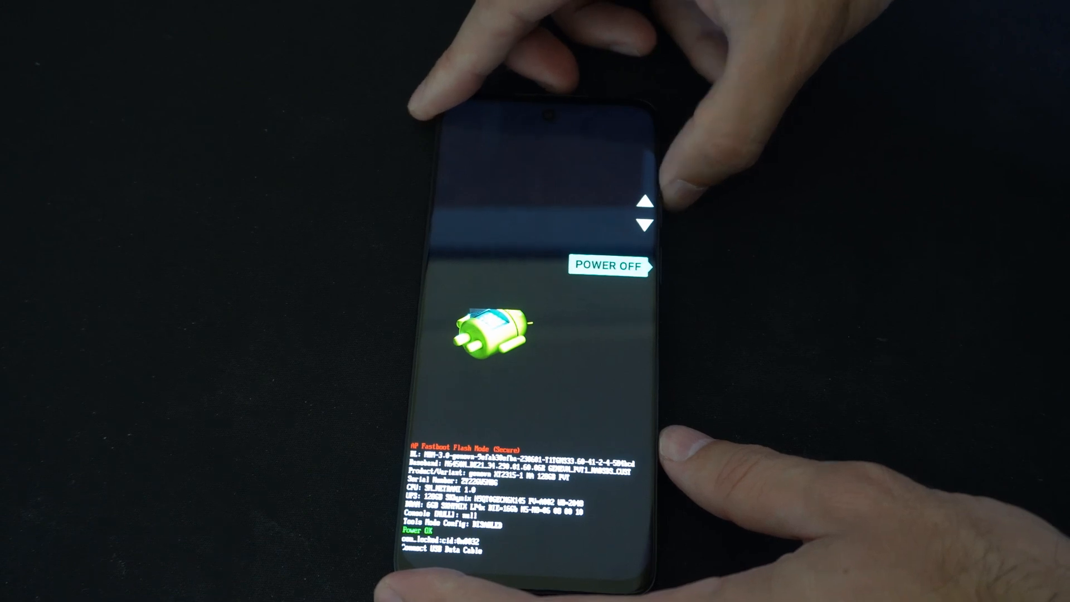